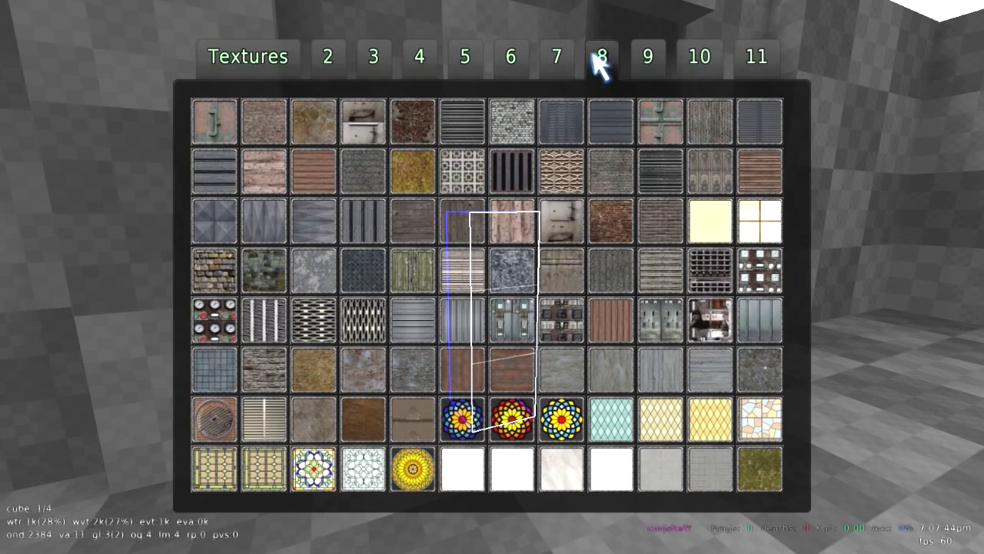
- Switch the texture browser from pack 8 to pack 7 showing wood and metal textures
left_click(556, 57)
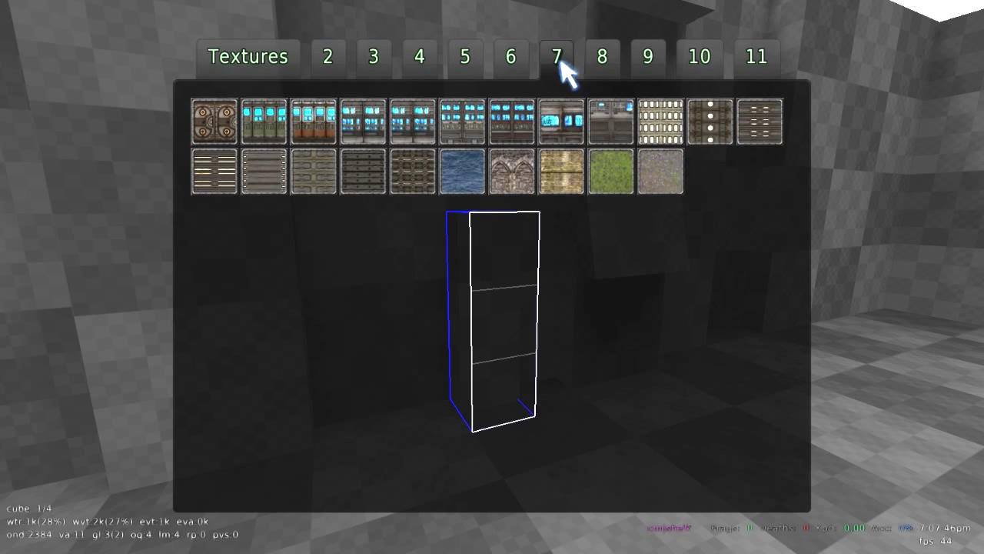
left_click(511, 57)
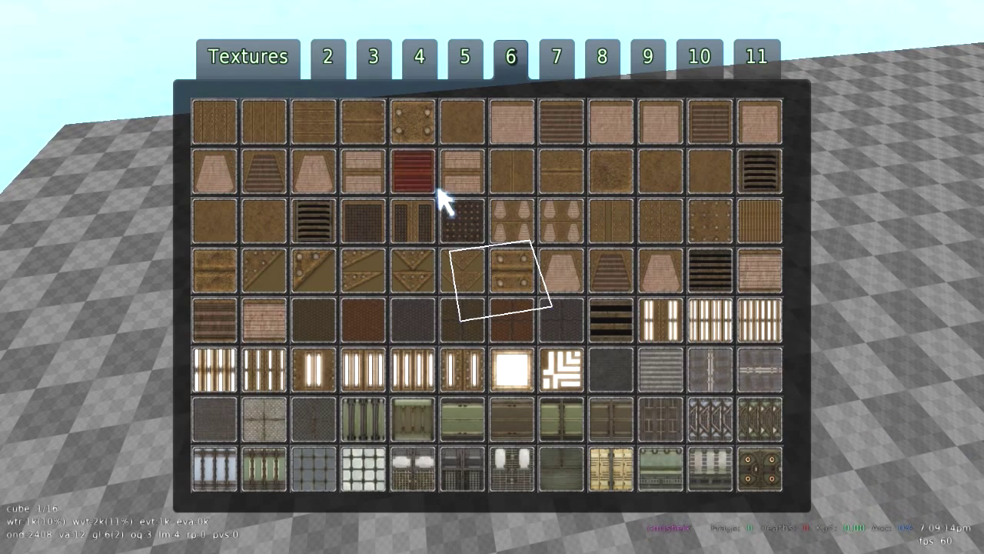
- Browse packs 5, 11, 10 and 4, then apply a rough stone texture to the floor cube
left_click(464, 56)
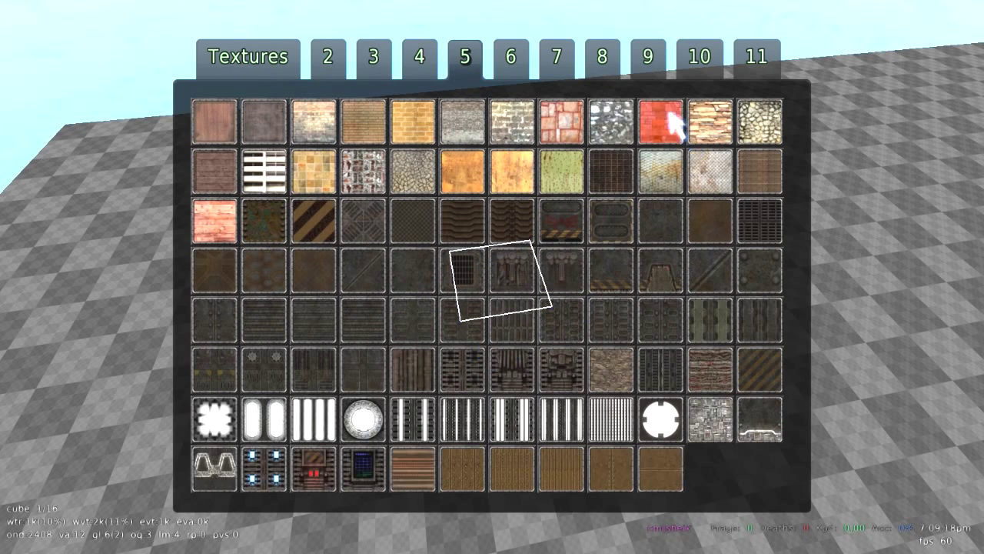
left_click(757, 57)
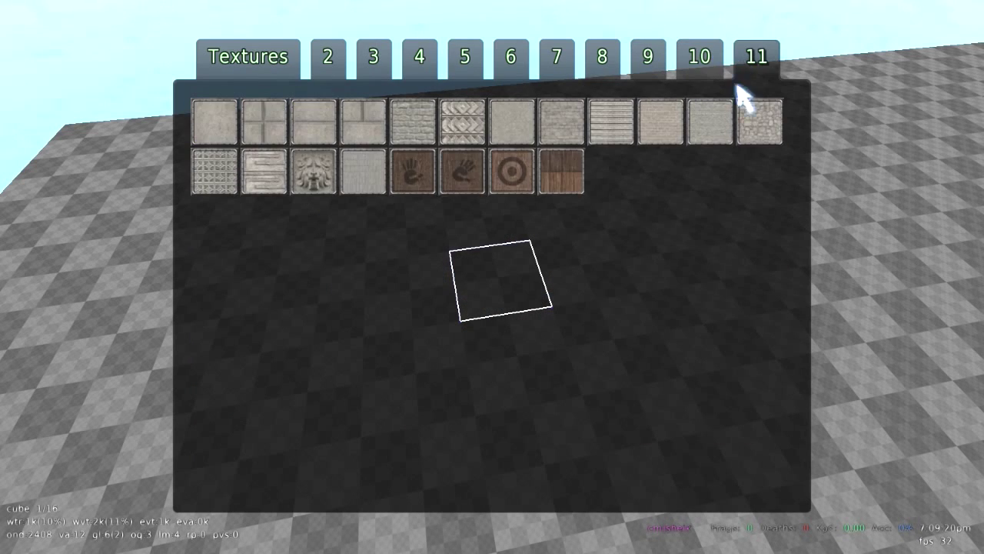
left_click(698, 55)
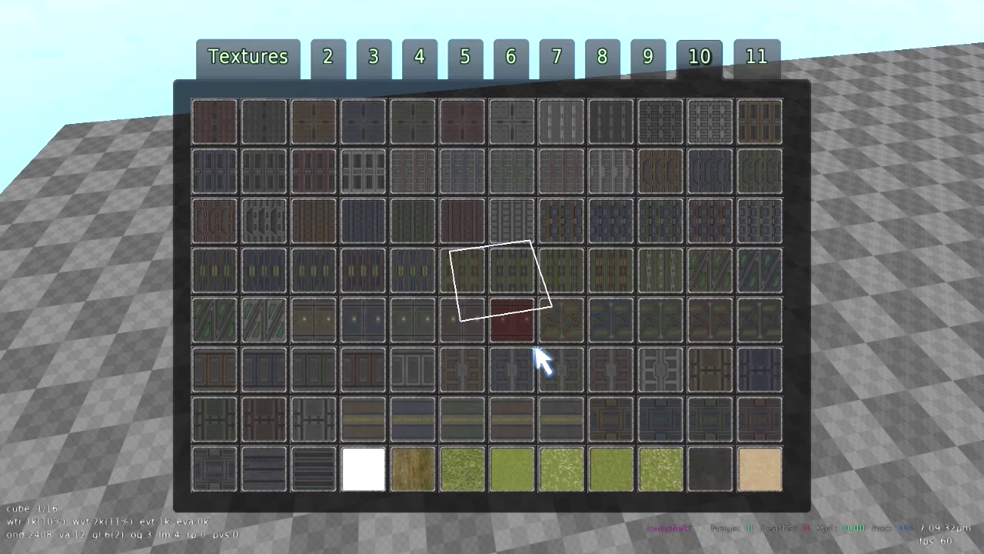
left_click(418, 55)
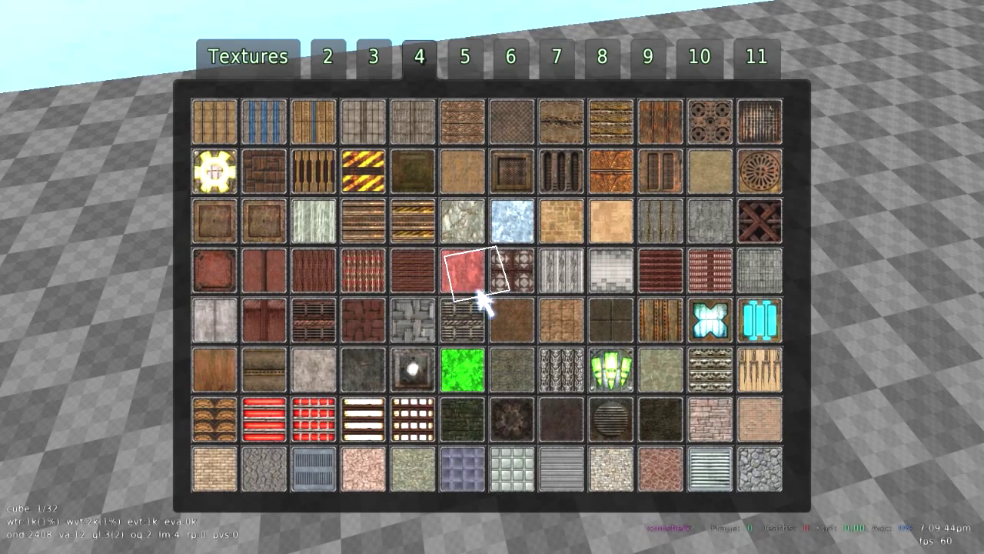
left_click(474, 277)
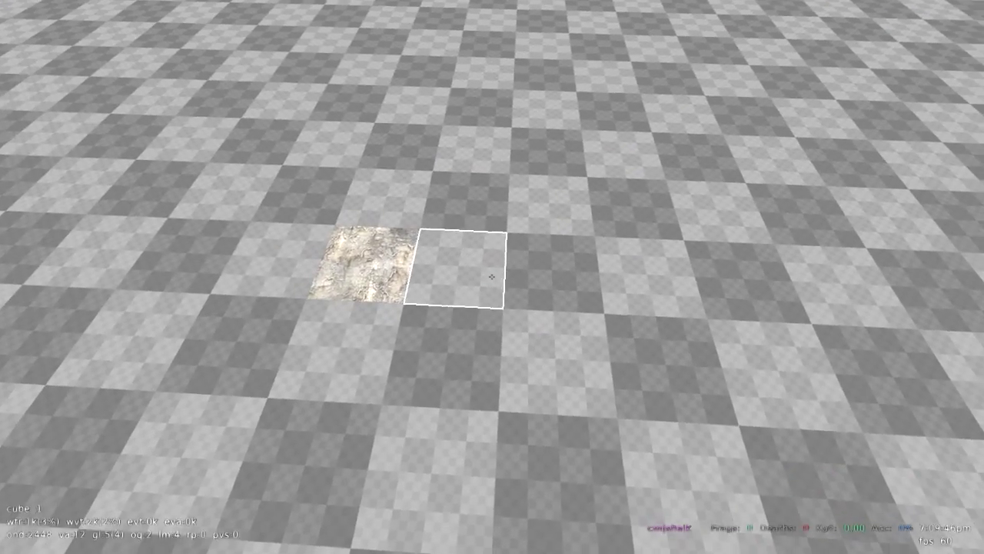